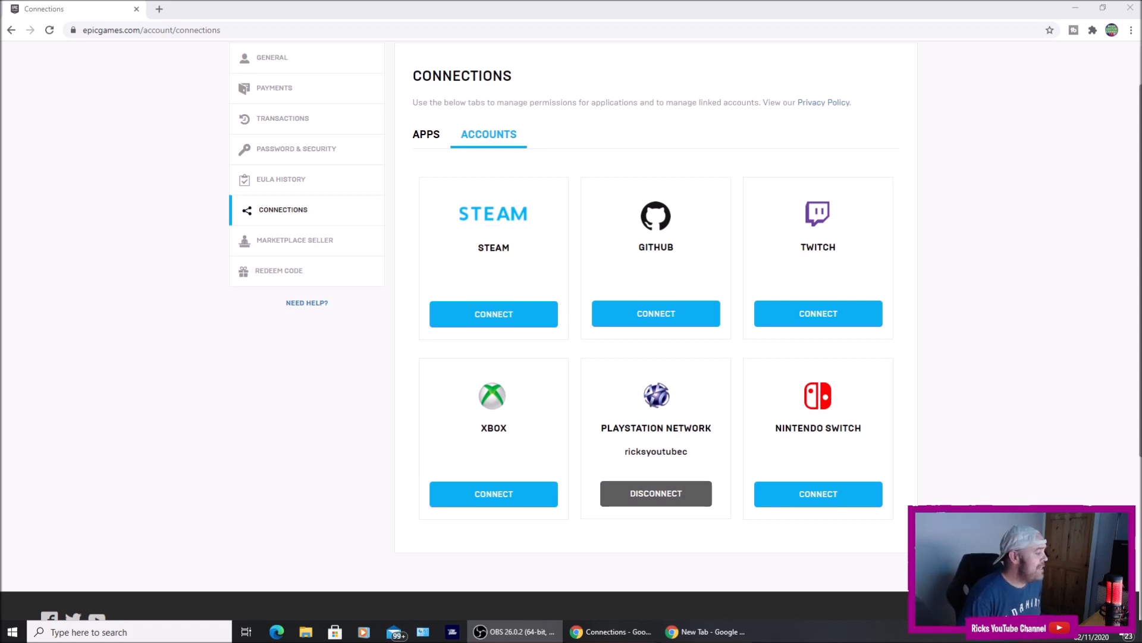
{"action": "mouse_move", "coordinate": [685, 468]}
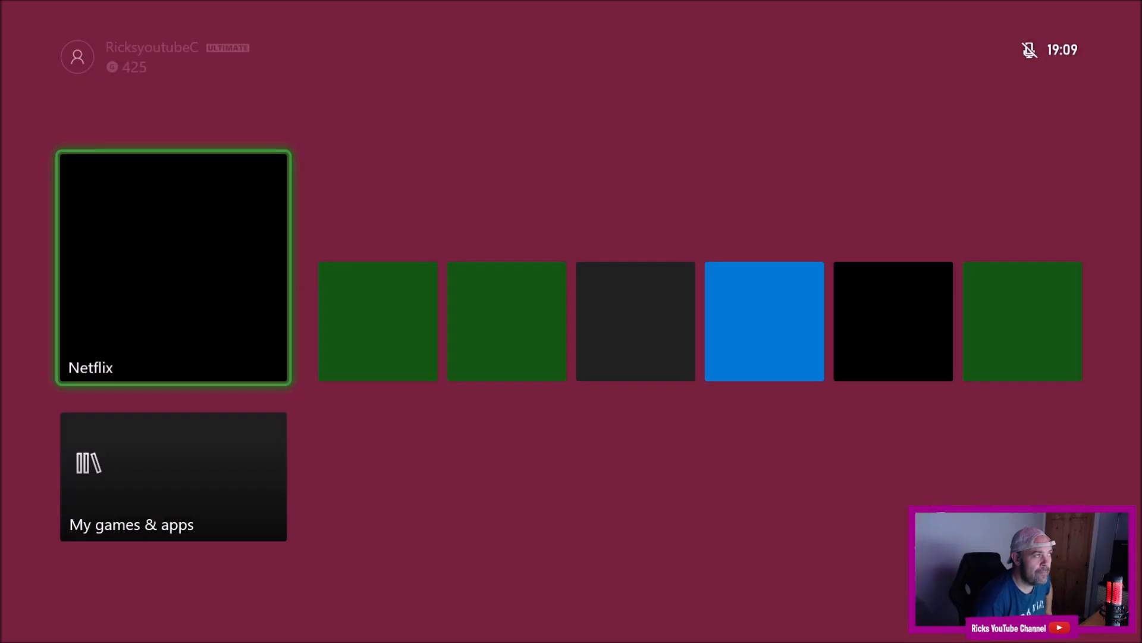
Launch Fortnite from My games & apps, triggering the 3.3 GB update prompt.
{"action": "left_click", "coordinate": [173, 478]}
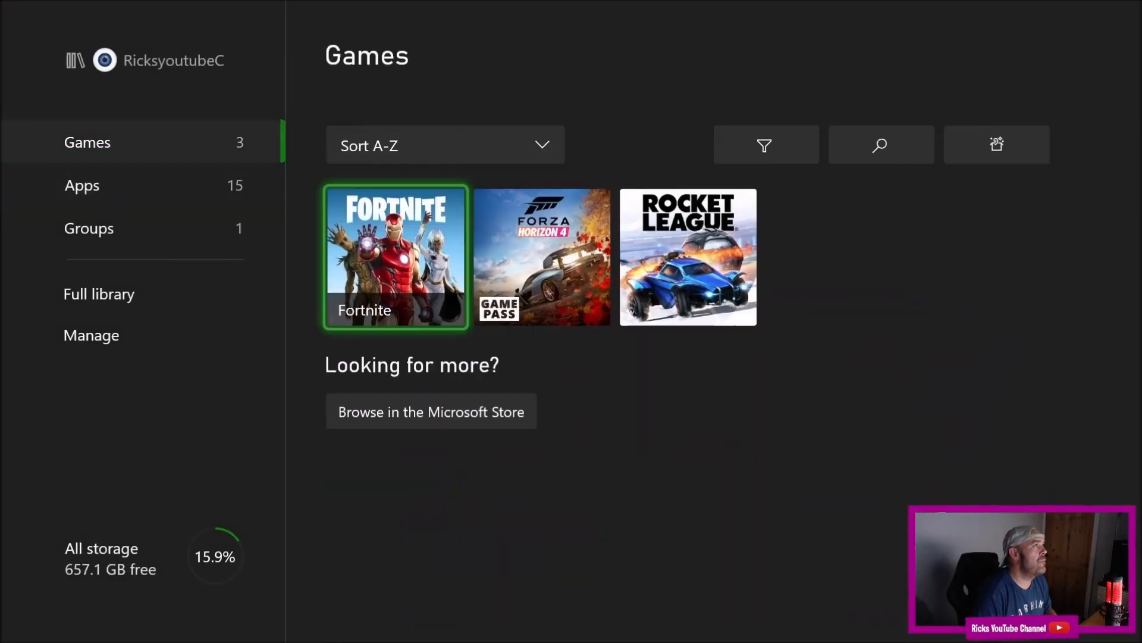
{"action": "left_click", "coordinate": [396, 257]}
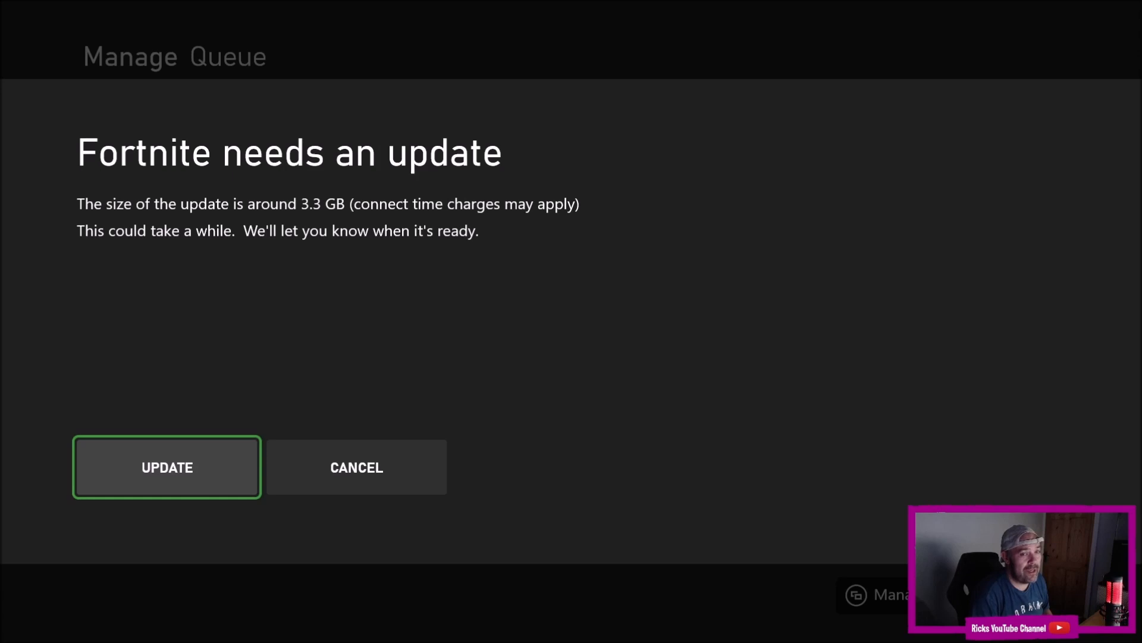
{"action": "left_click", "coordinate": [166, 466]}
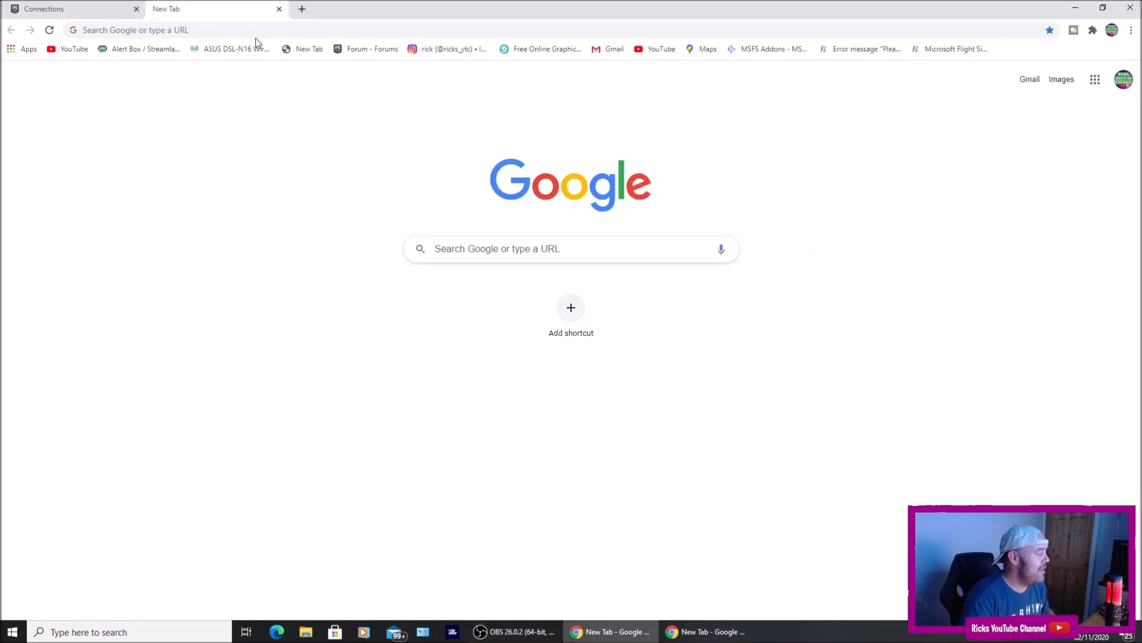
{"action": "mouse_move", "coordinate": [724, 215]}
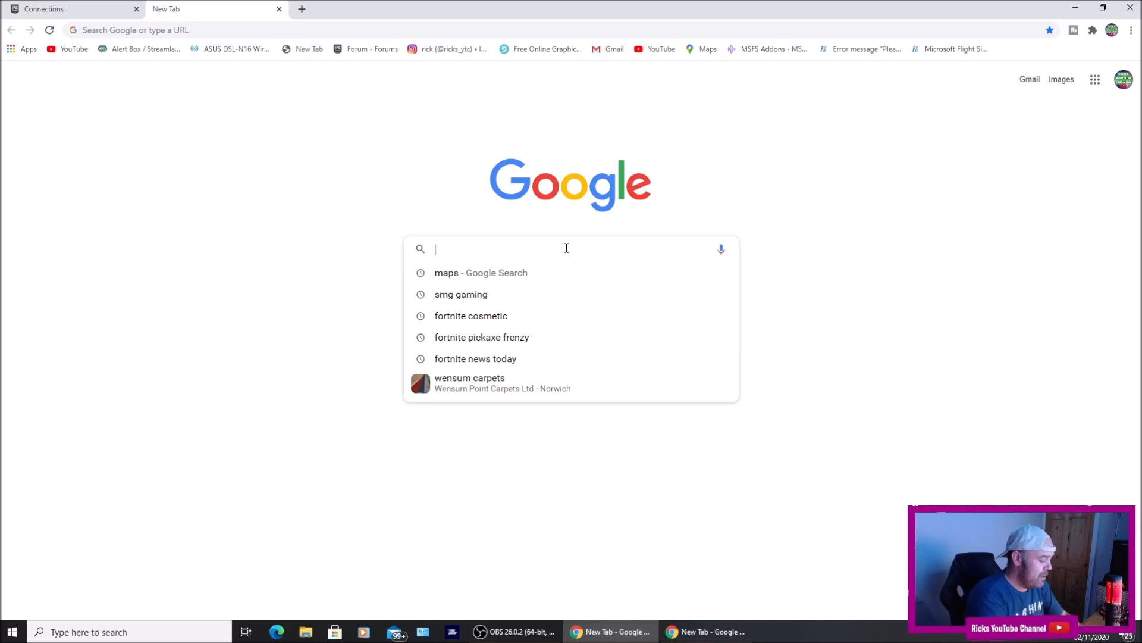
Search Google for 'fortnite activation page' and open the 'Link Epic Games account' result.
{"action": "type", "text": "fortnite ac"}
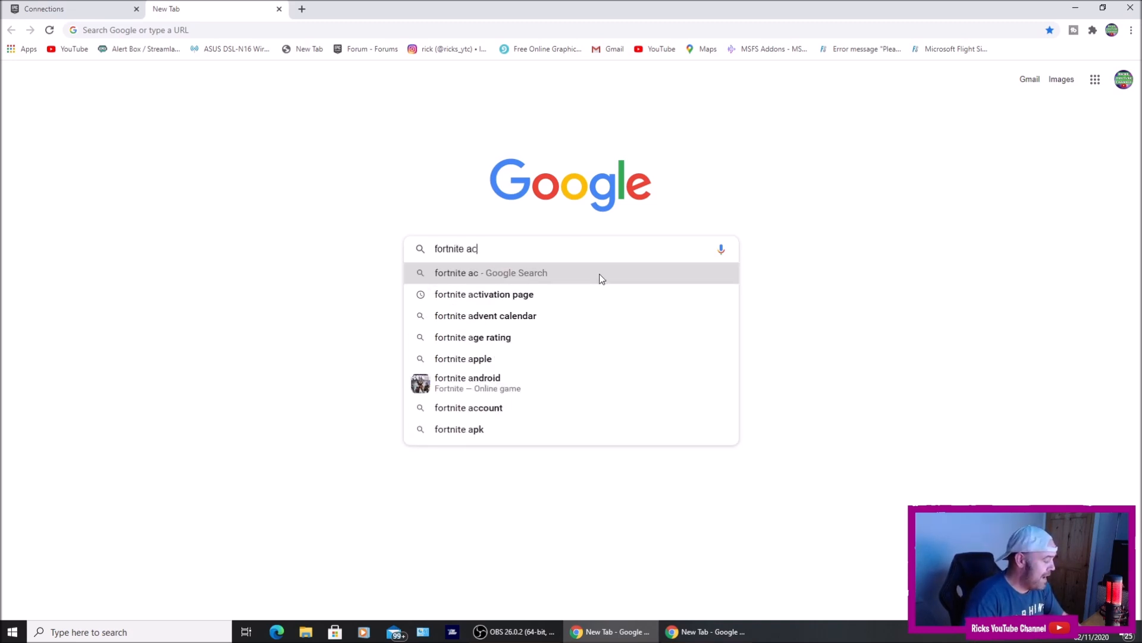
{"action": "left_click", "coordinate": [483, 295]}
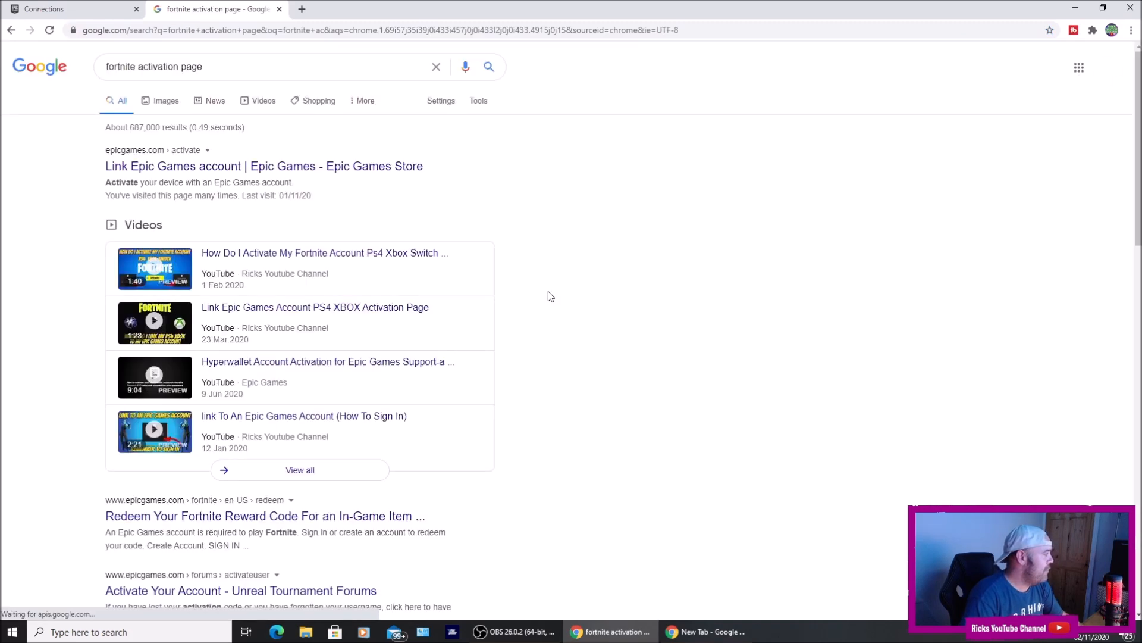
{"action": "mouse_move", "coordinate": [160, 178]}
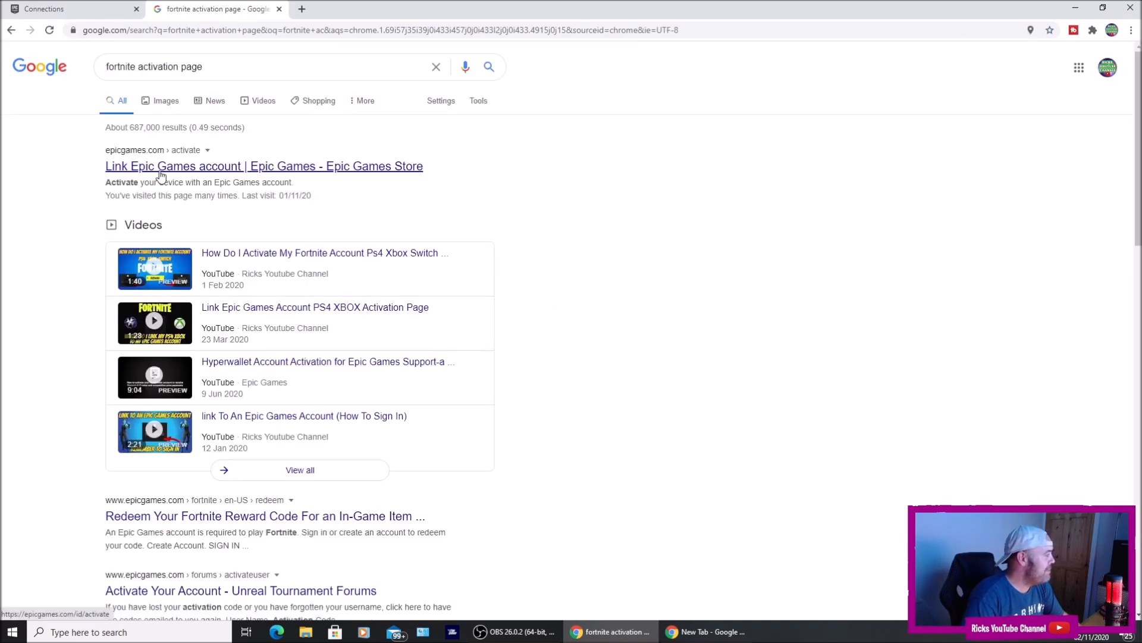
{"action": "left_click", "coordinate": [264, 166]}
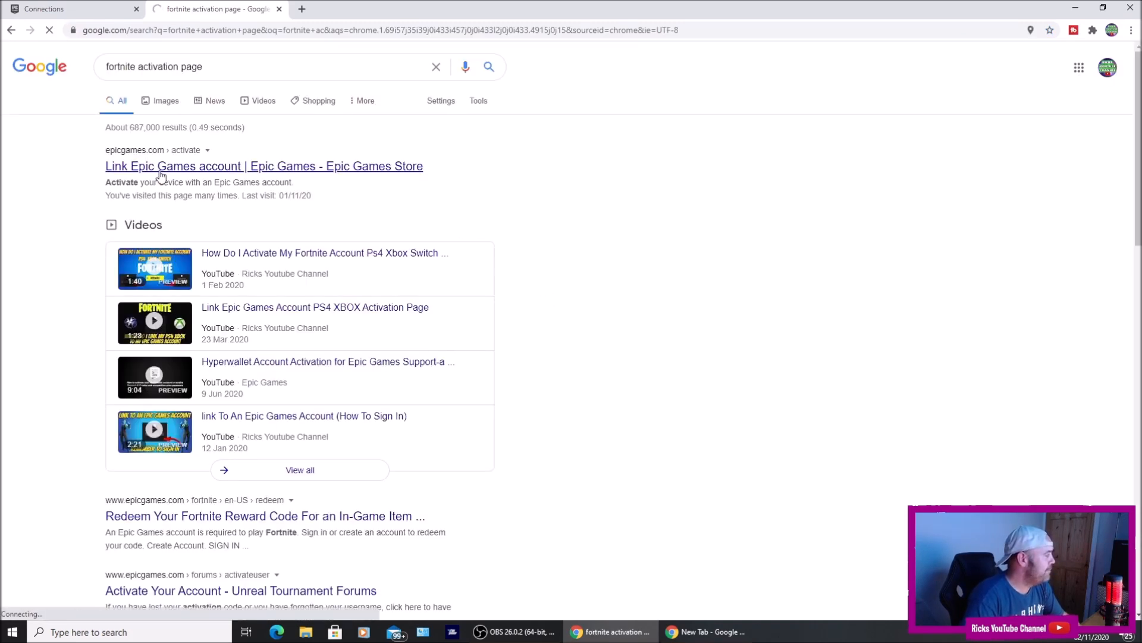
{"action": "left_click", "coordinate": [263, 165]}
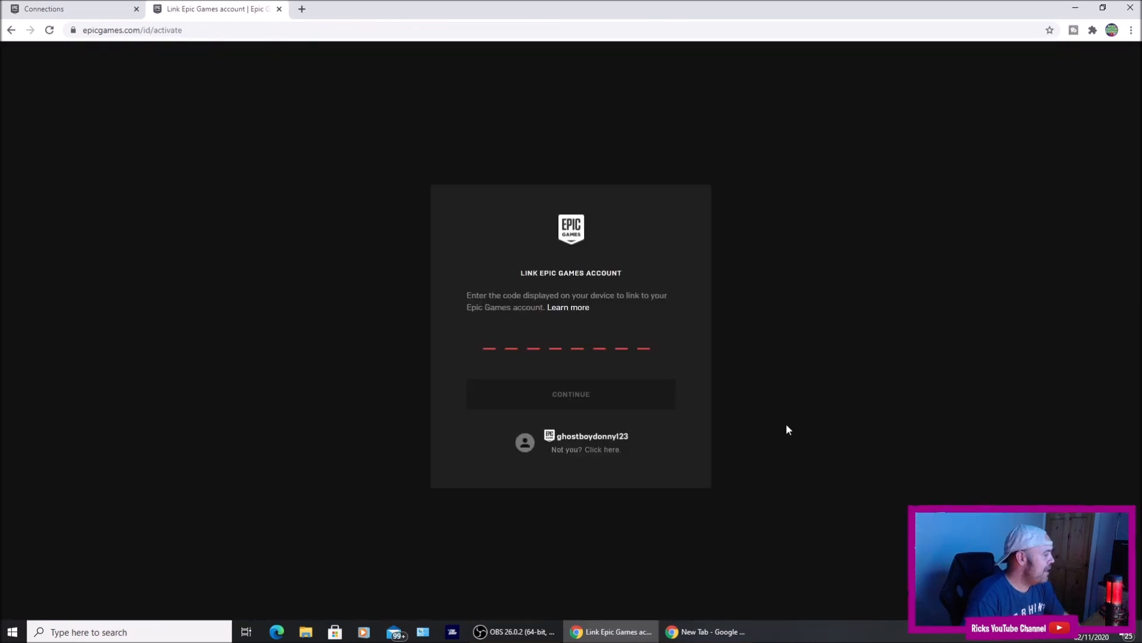
{"action": "mouse_move", "coordinate": [581, 445]}
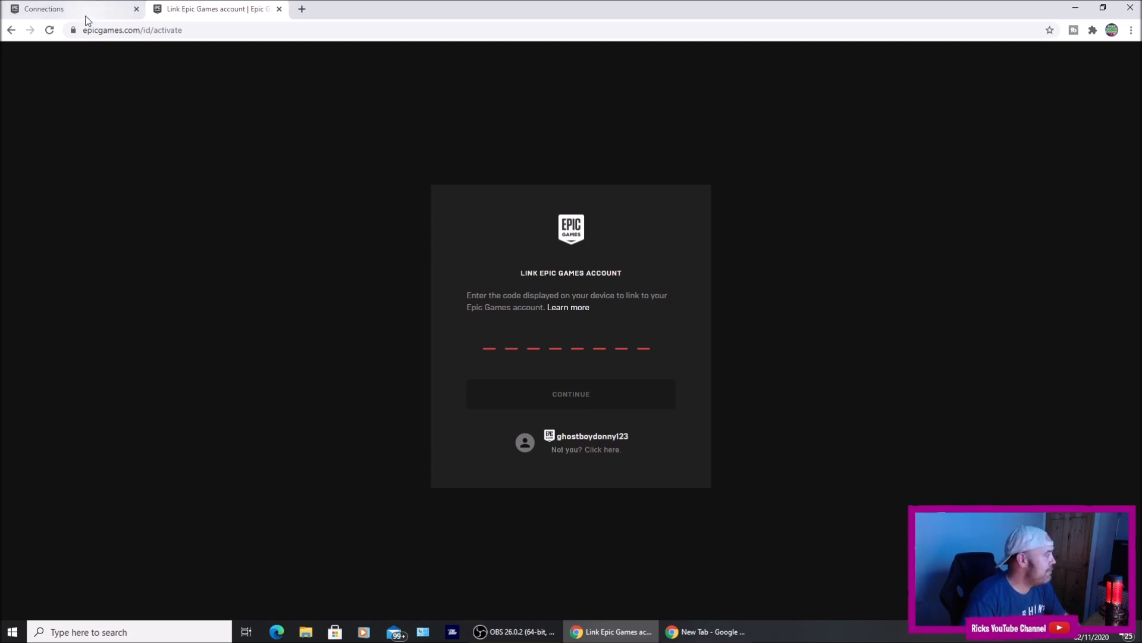
{"action": "left_click", "coordinate": [44, 7]}
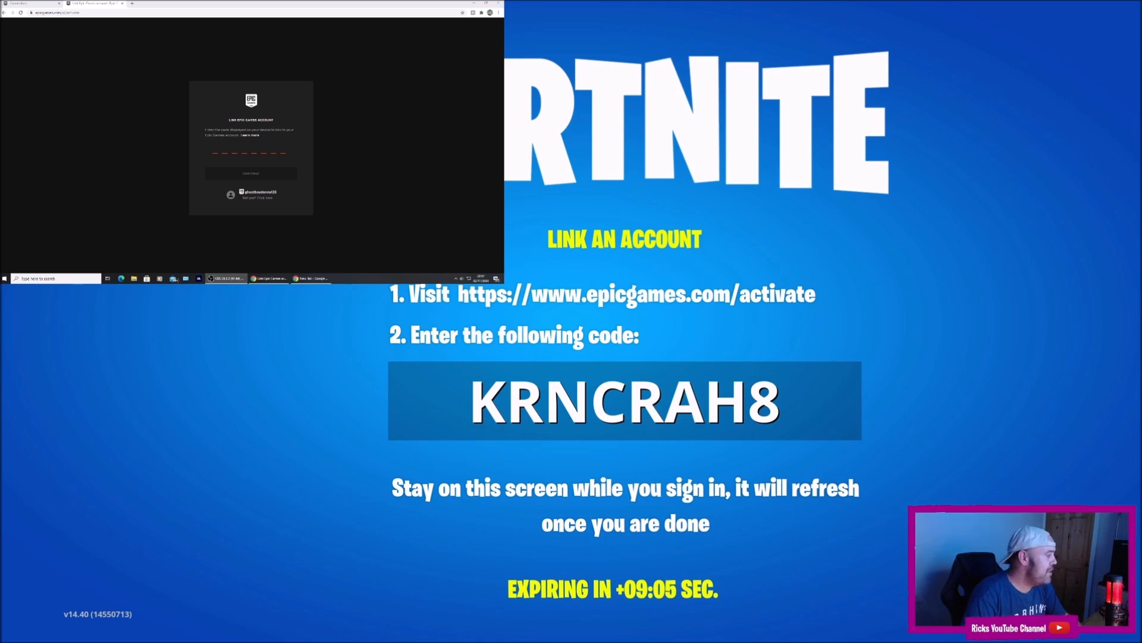
{"action": "type", "text": "KRNCRAH8"}
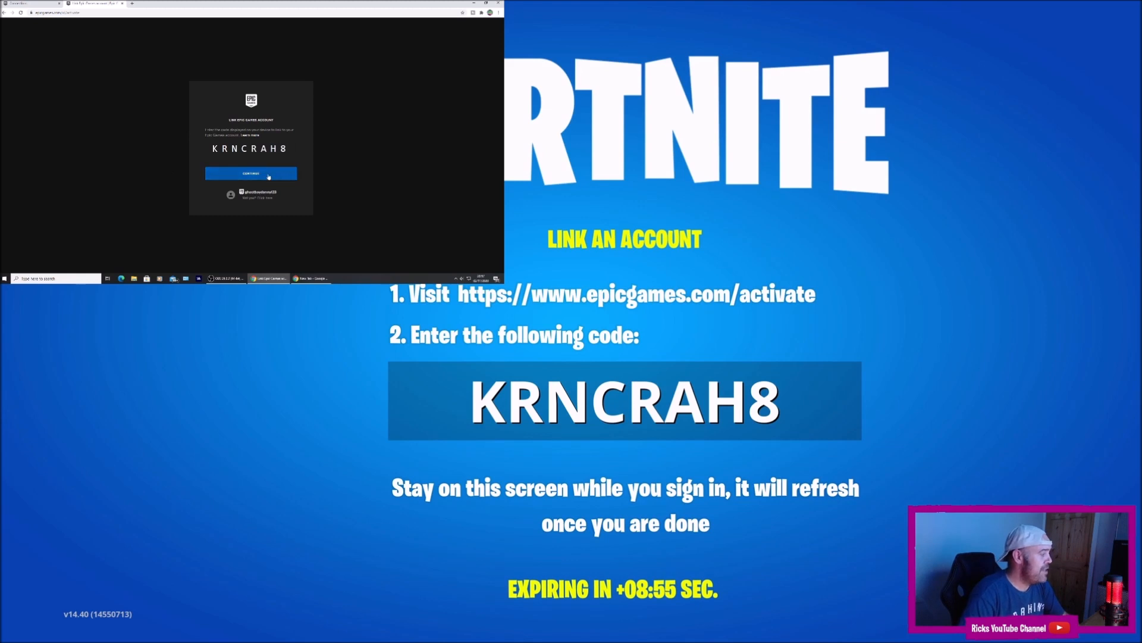
{"action": "left_click", "coordinate": [251, 173]}
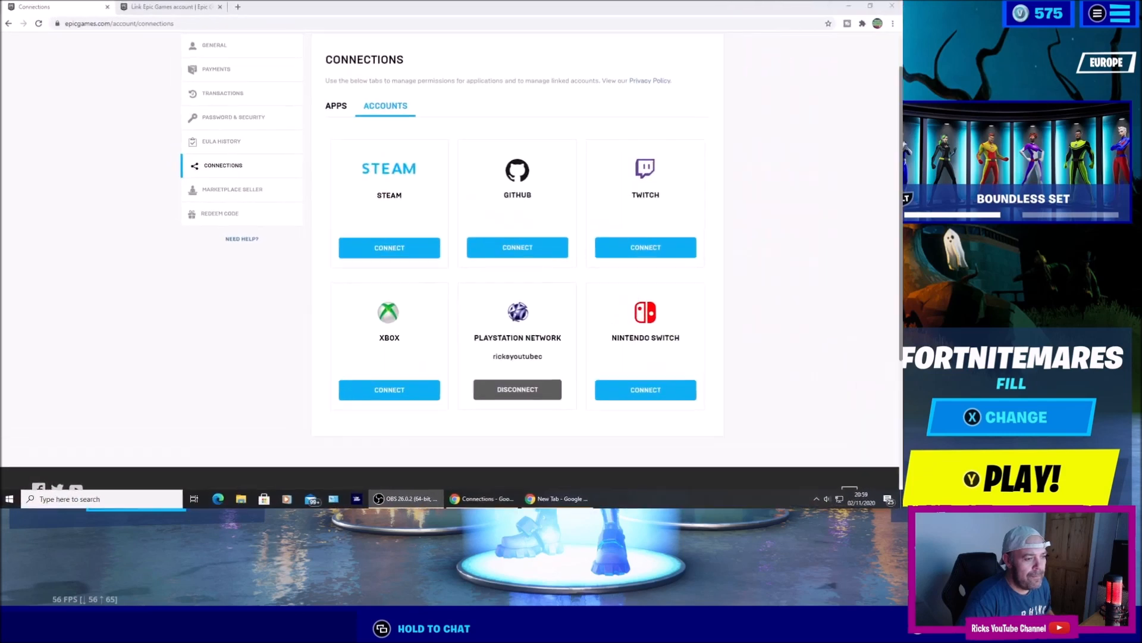
Reload the Connections page and view Accounts, showing Xbox (RicksyoutubeC) linked beside PlayStation.
{"action": "left_click", "coordinate": [39, 23]}
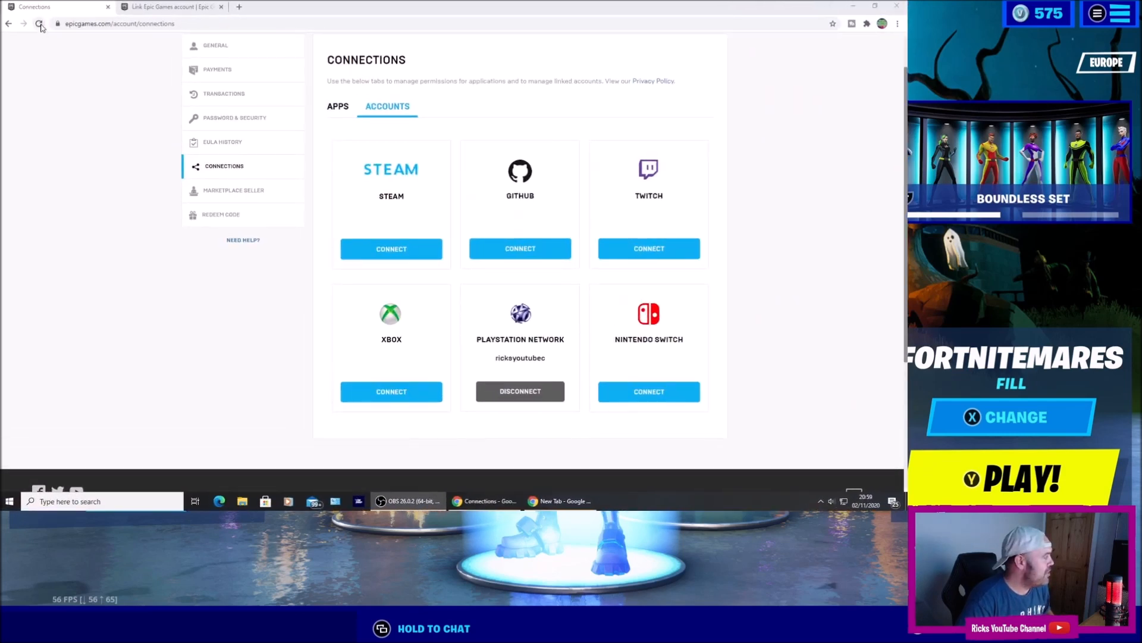
{"action": "left_click", "coordinate": [39, 23]}
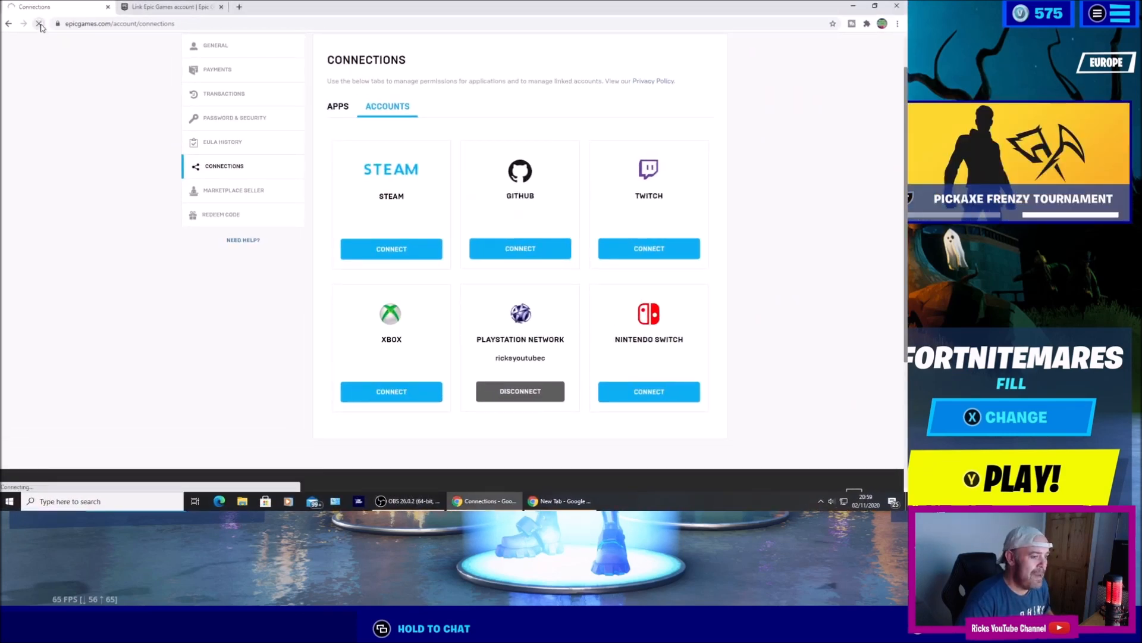
{"action": "left_click", "coordinate": [338, 106]}
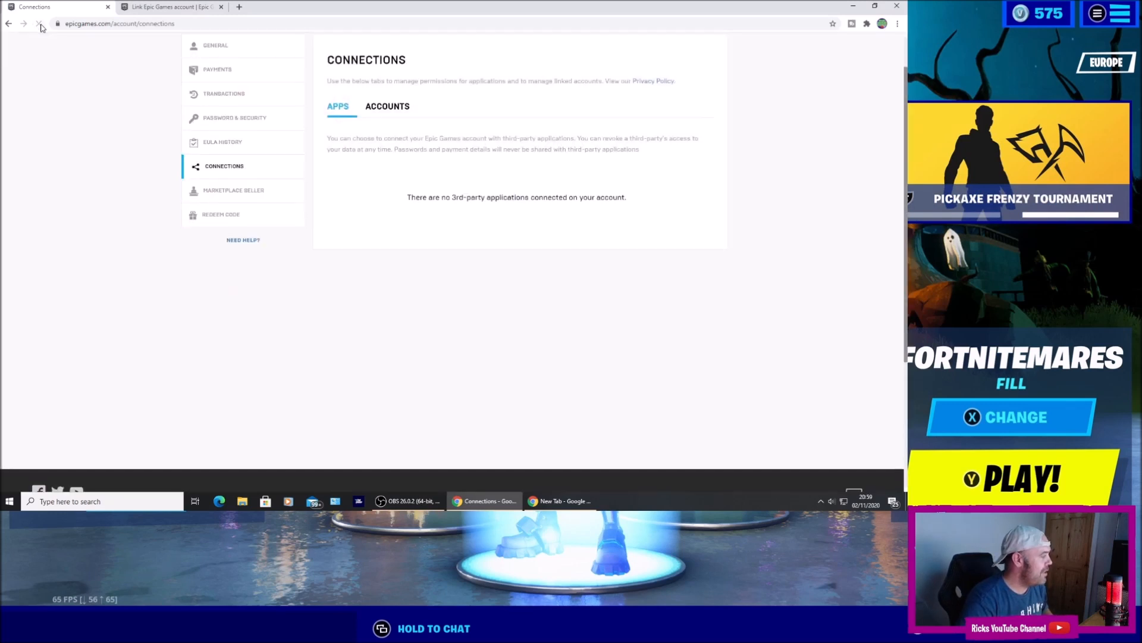
{"action": "left_click", "coordinate": [387, 106]}
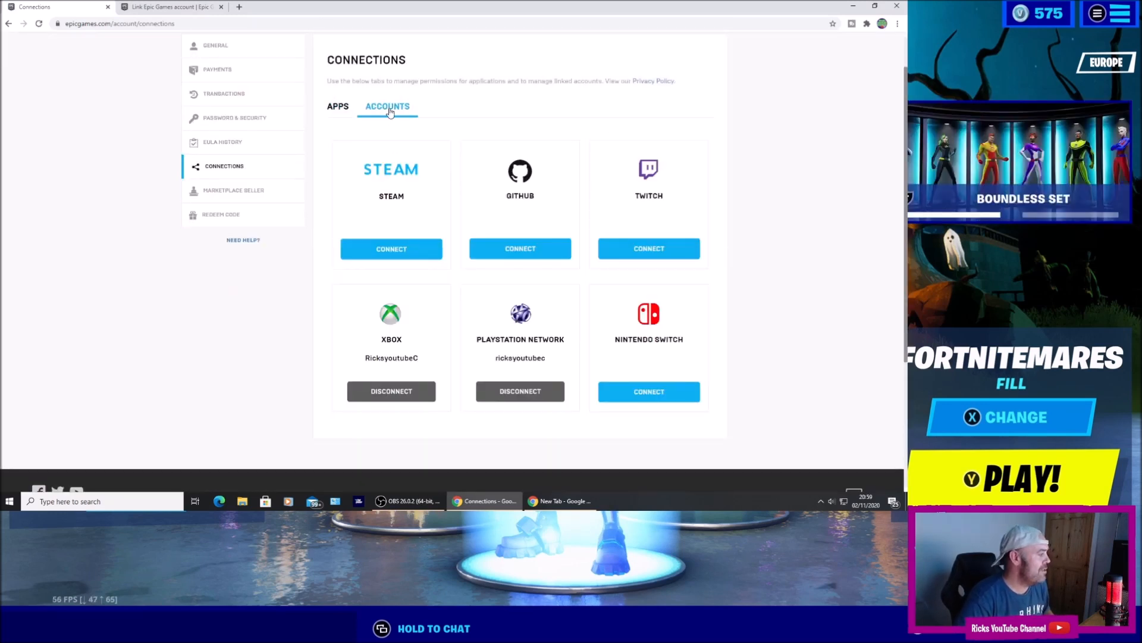
{"action": "mouse_move", "coordinate": [408, 366]}
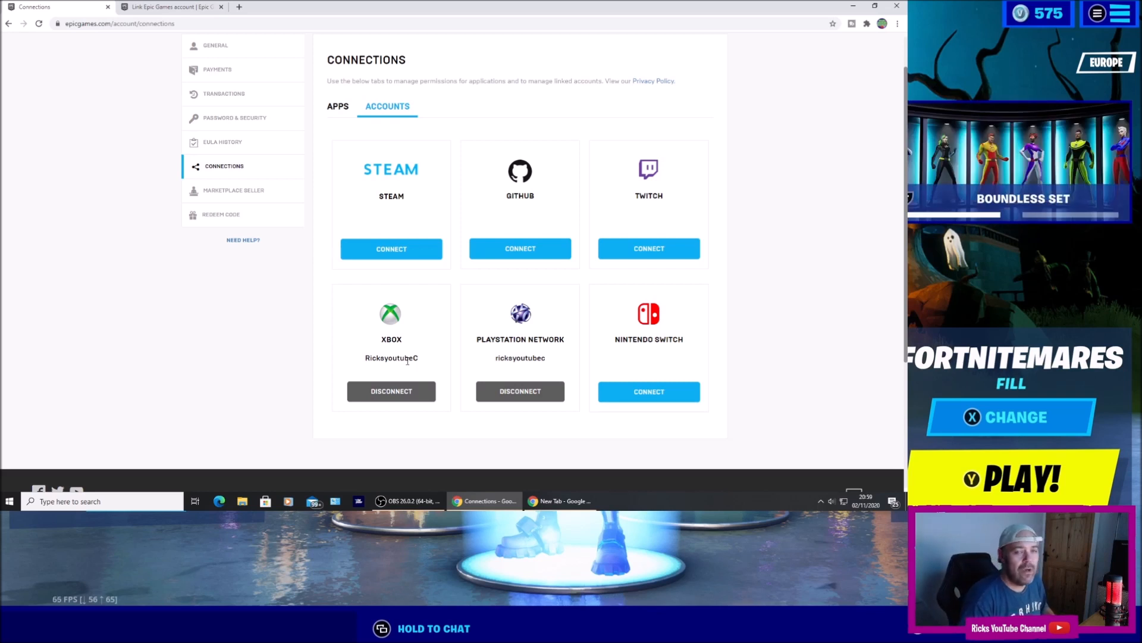
{"action": "mouse_move", "coordinate": [153, 296]}
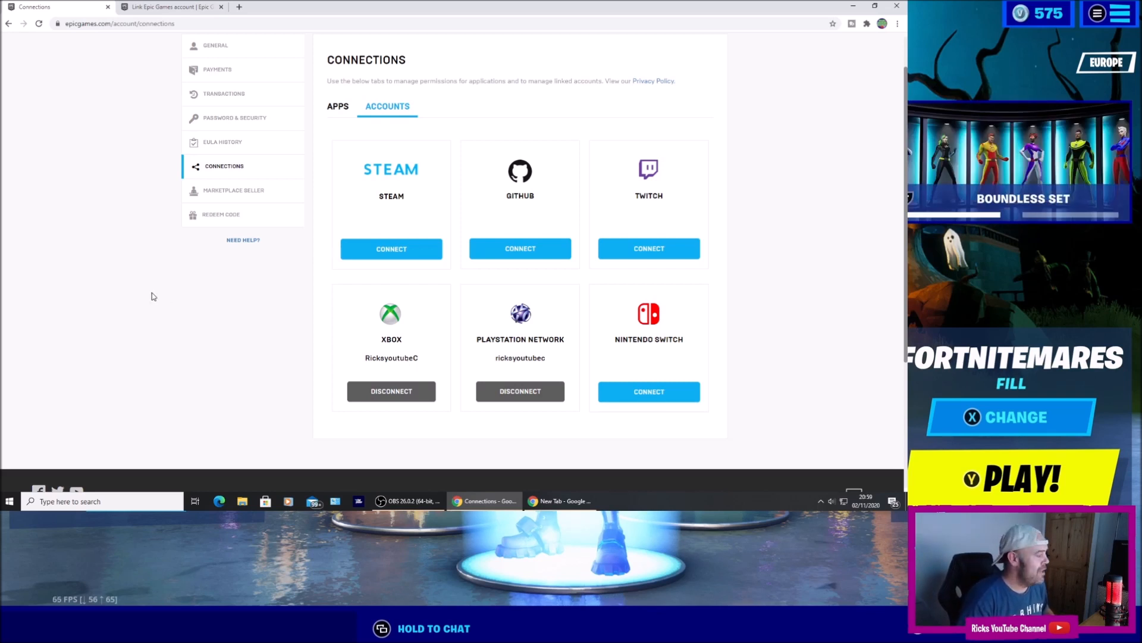